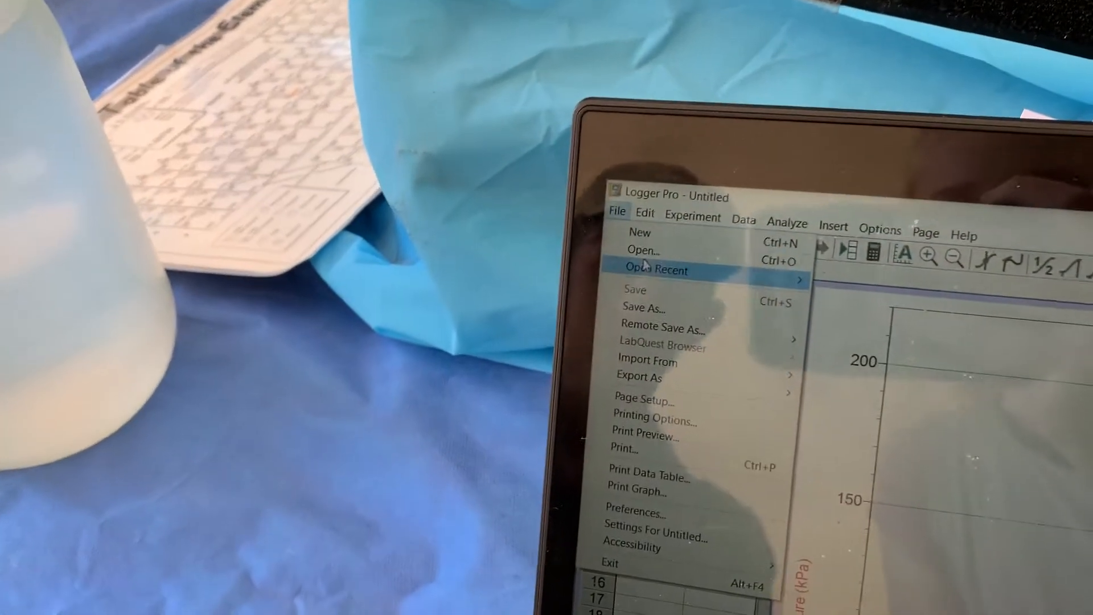
# Browse the _Advanced Chemistry w Vernier experiment folder and scroll to the 30a Gases file.
pyautogui.click(641, 250)
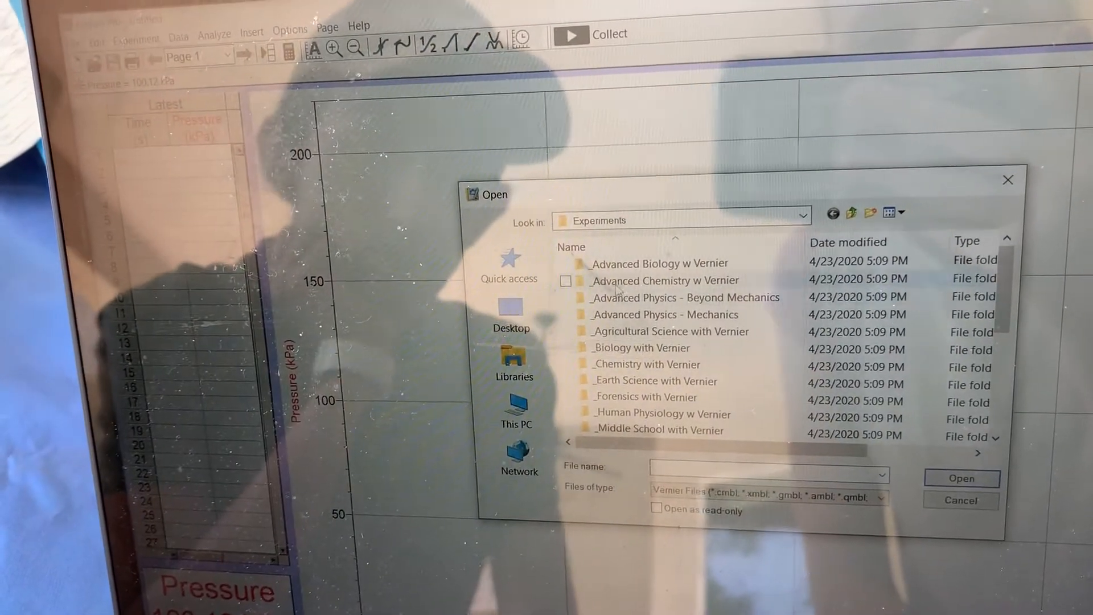
pyautogui.doubleClick(664, 280)
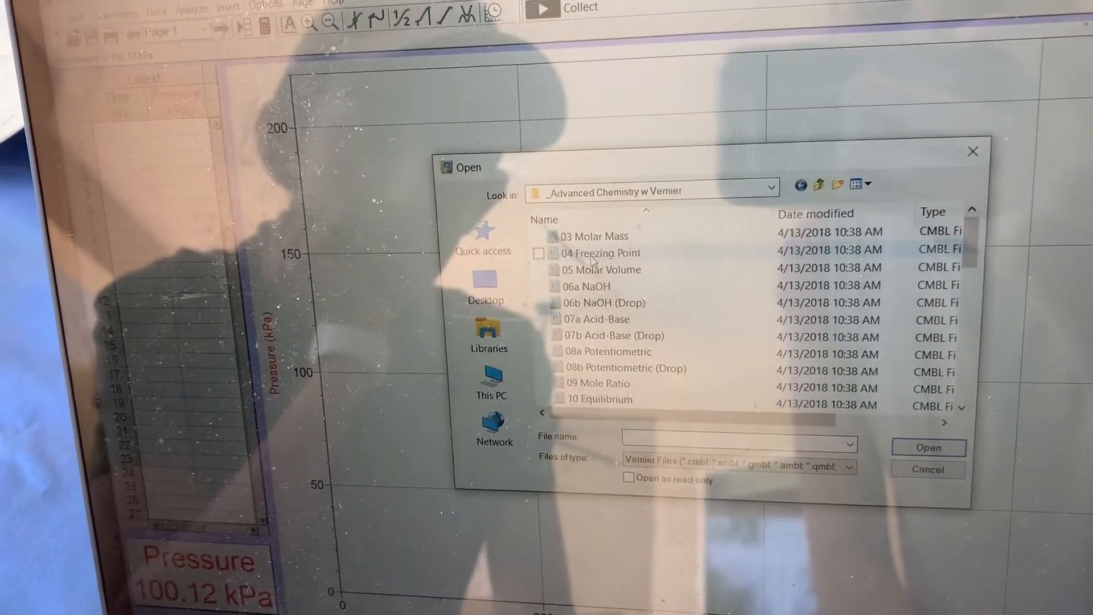
pyautogui.scroll(-3)
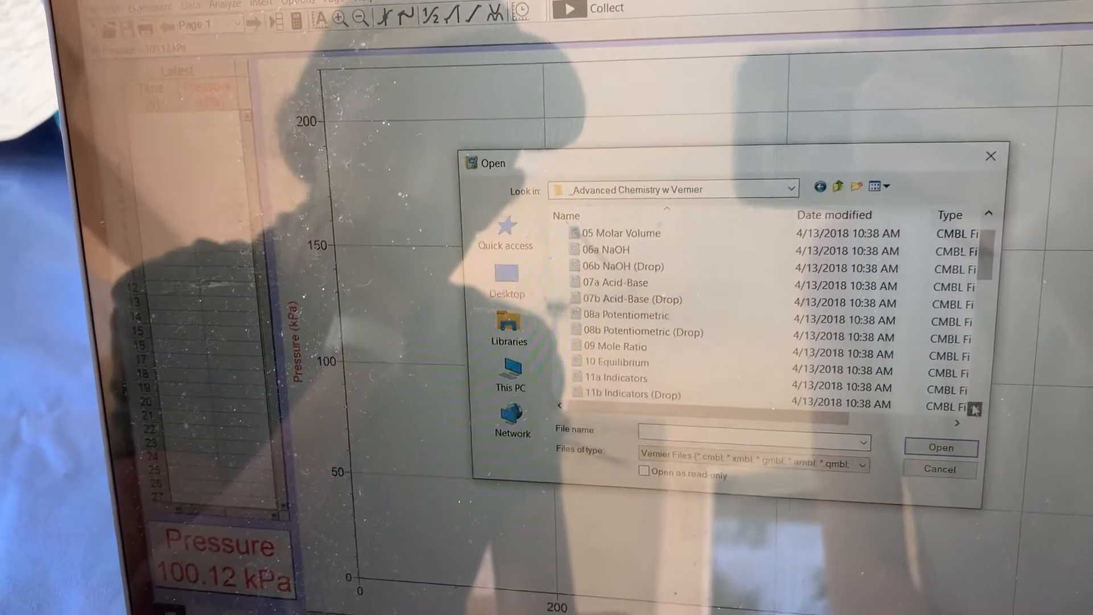
pyautogui.scroll(-3)
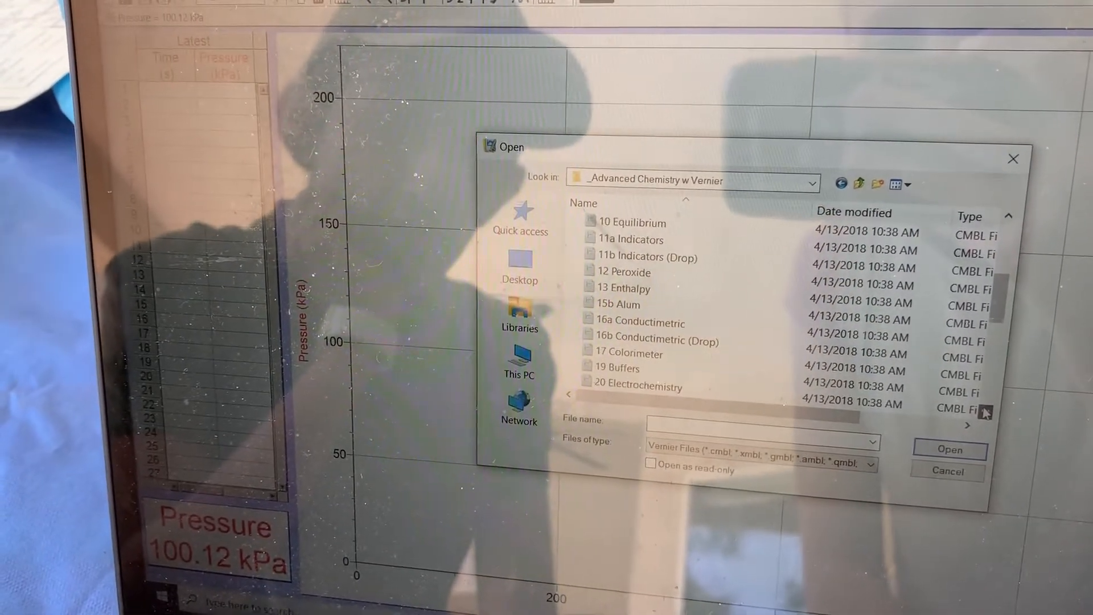
pyautogui.scroll(-3)
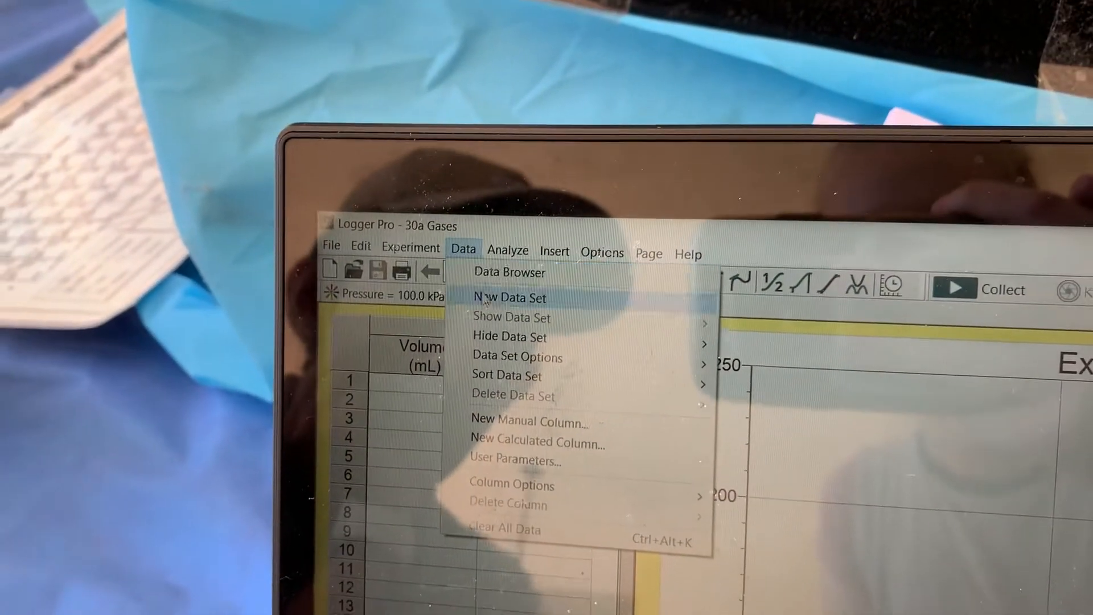
pyautogui.moveTo(509, 452)
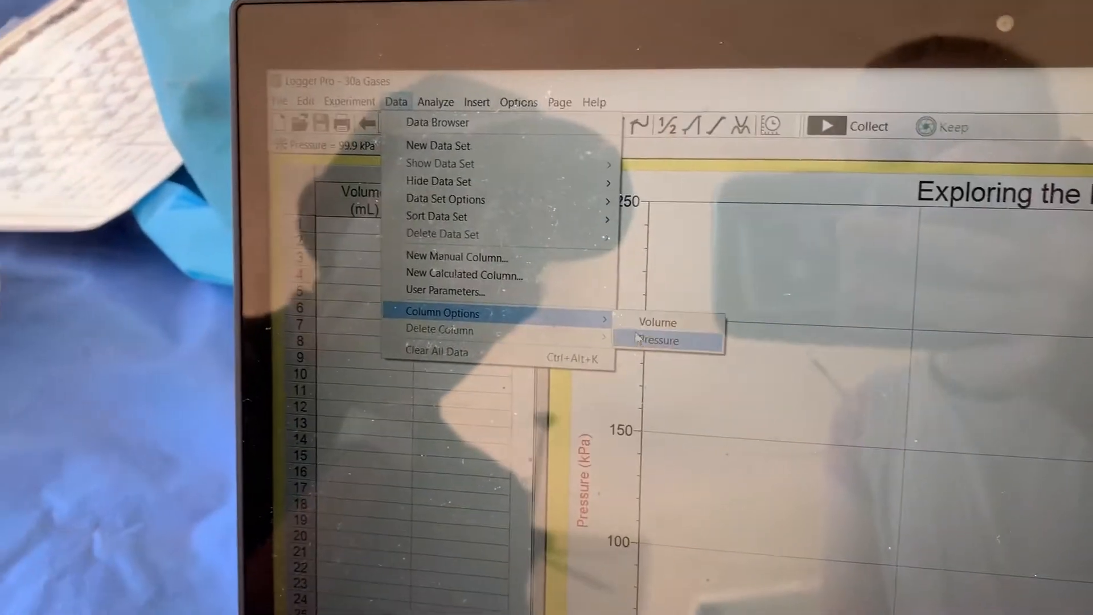
# Set the Pressure column's units to atm in Column Options.
pyautogui.click(655, 341)
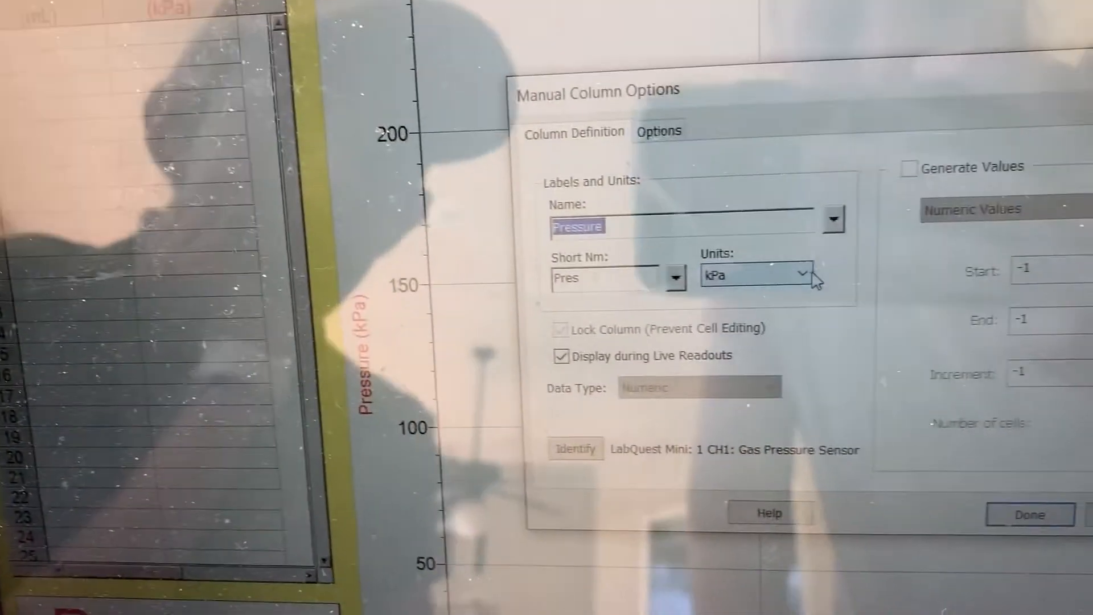
pyautogui.click(808, 275)
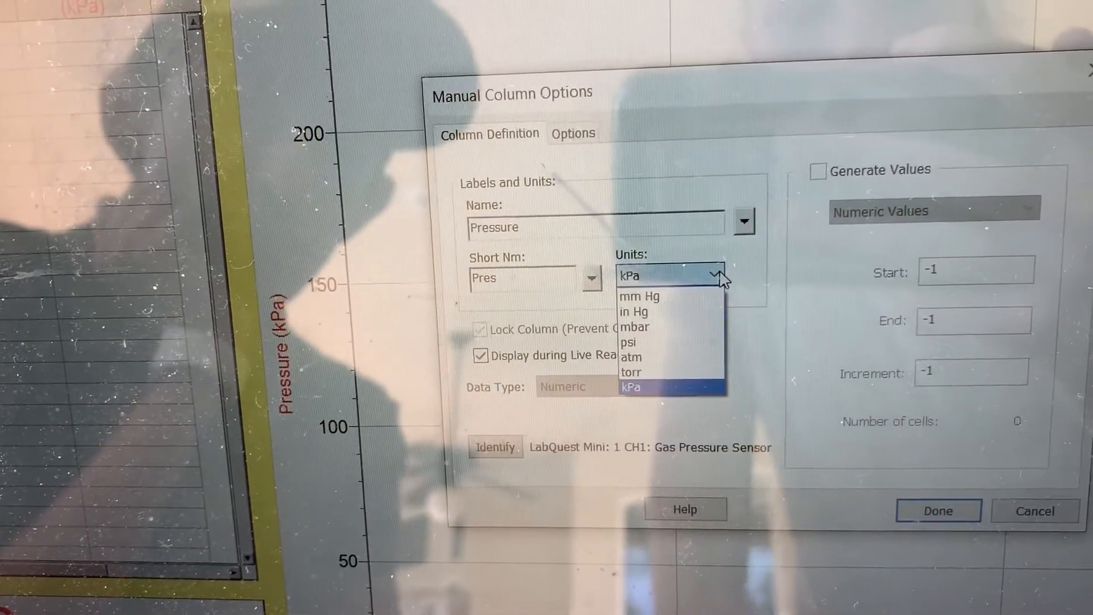
pyautogui.click(630, 356)
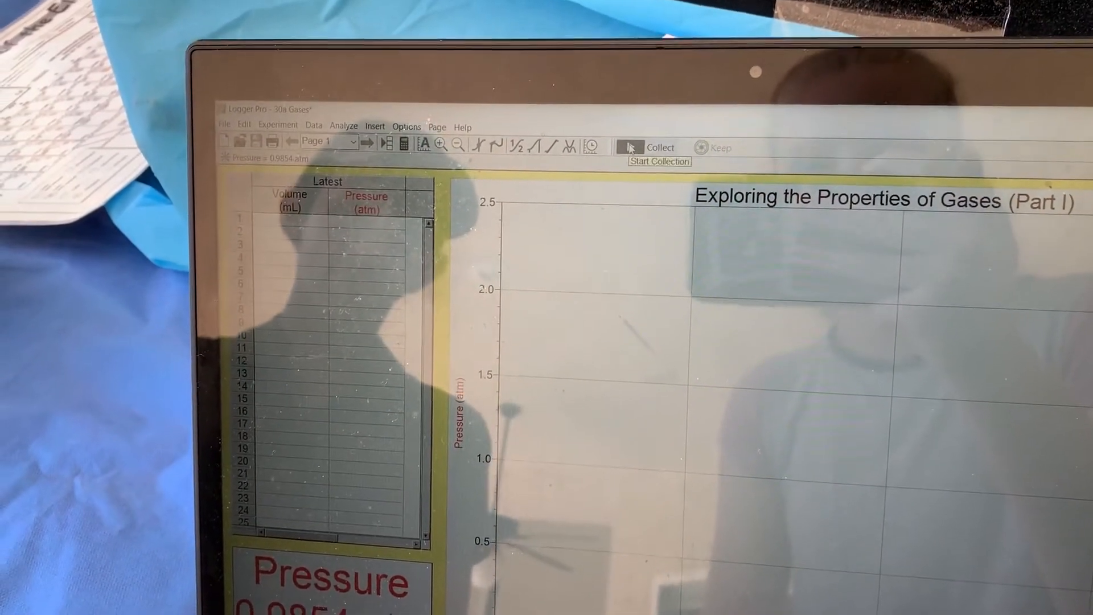
# Start collection and keep the first reading at a volume of 5.0 mL.
pyautogui.click(648, 147)
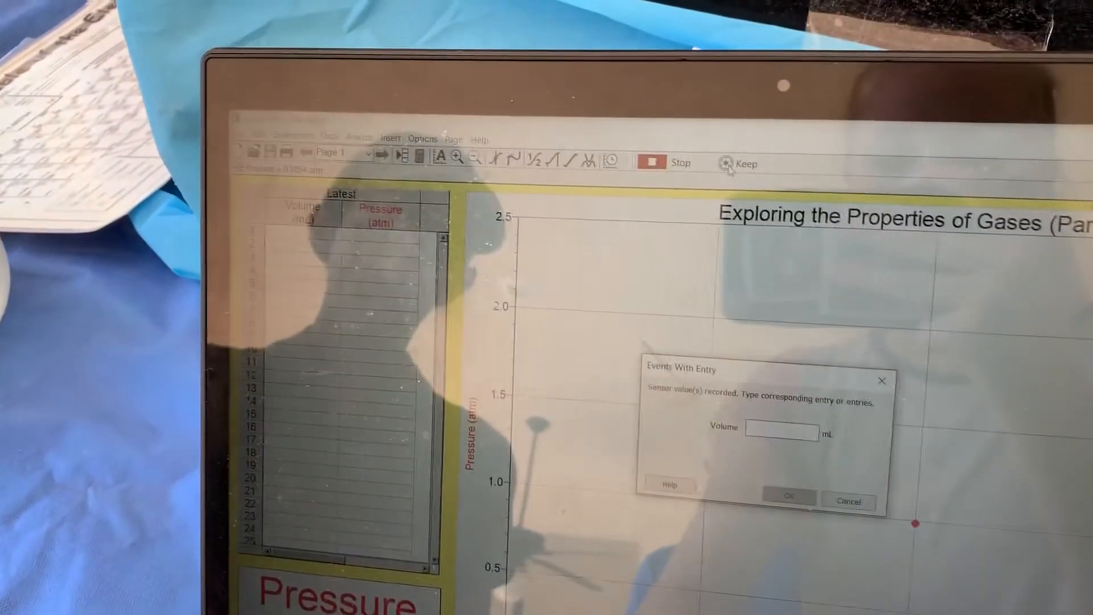
pyautogui.write('5.0')
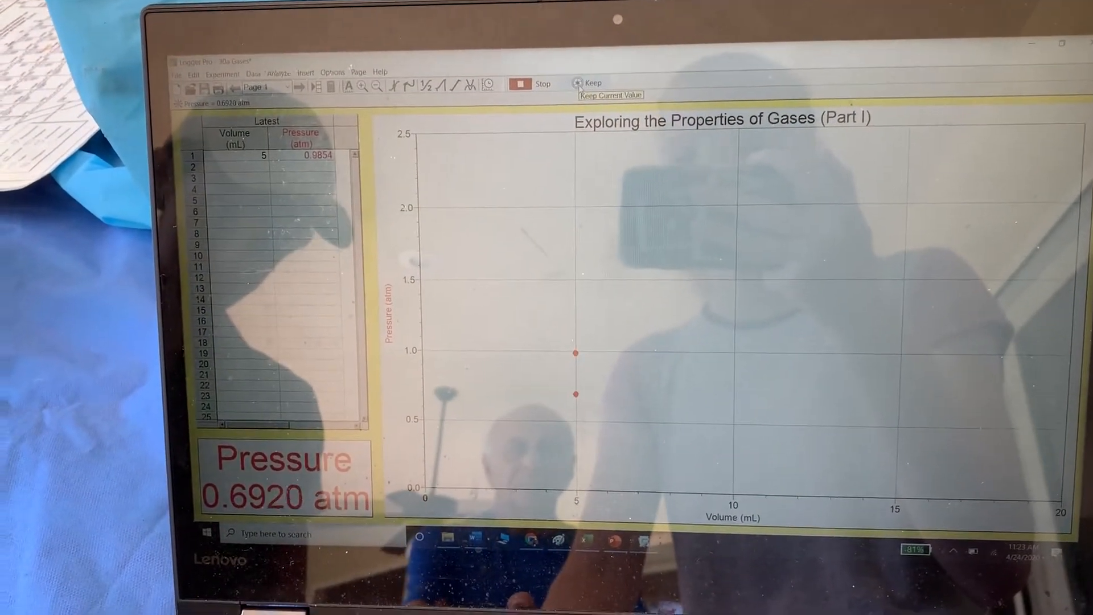
# Keep a second reading and enter its volume as 7.5 mL.
pyautogui.click(587, 84)
pyautogui.write('7.5')
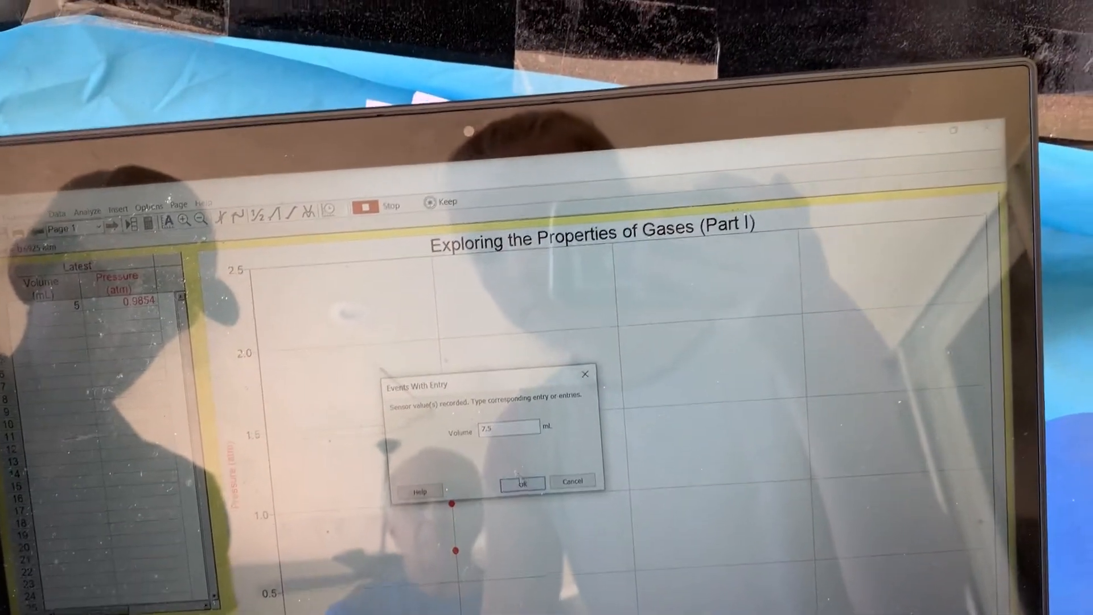
pyautogui.click(519, 481)
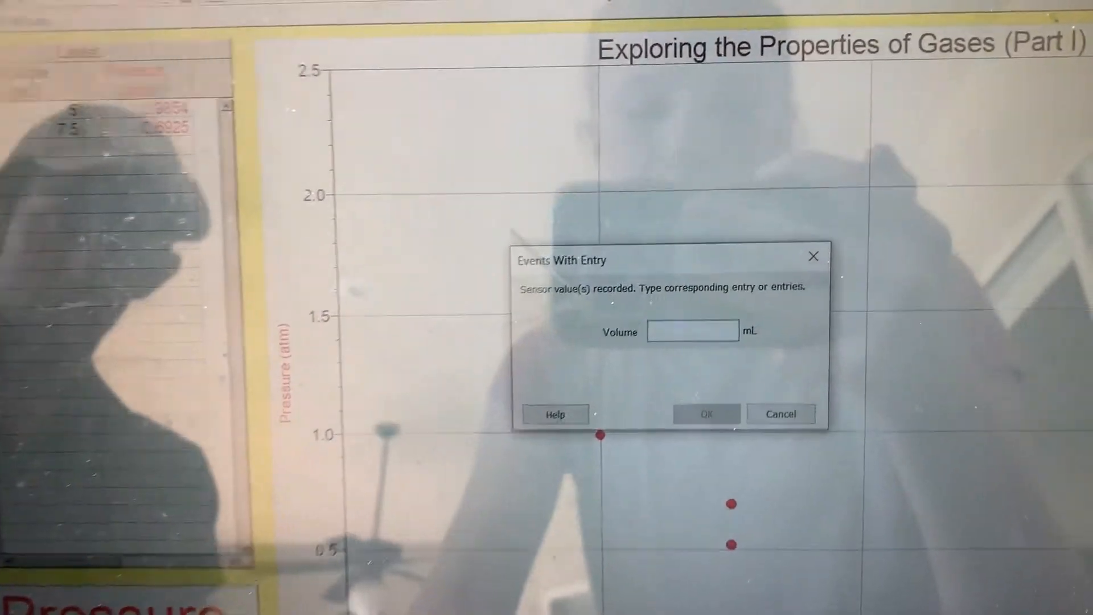
# Enter 10.0 mL as the third reading's volume and confirm it.
pyautogui.write('10.0')
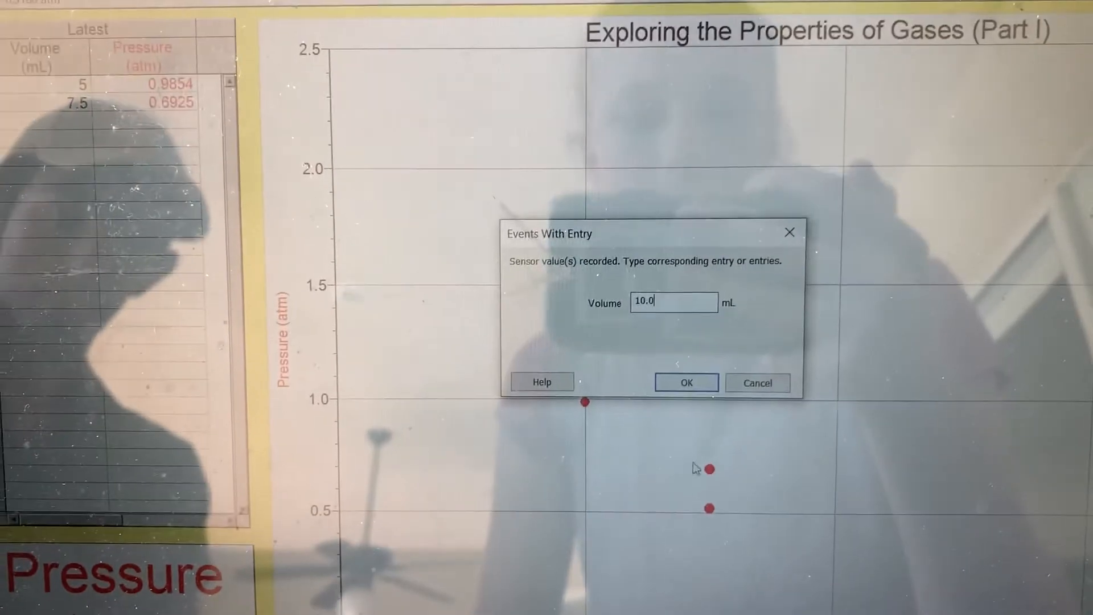
pyautogui.click(685, 383)
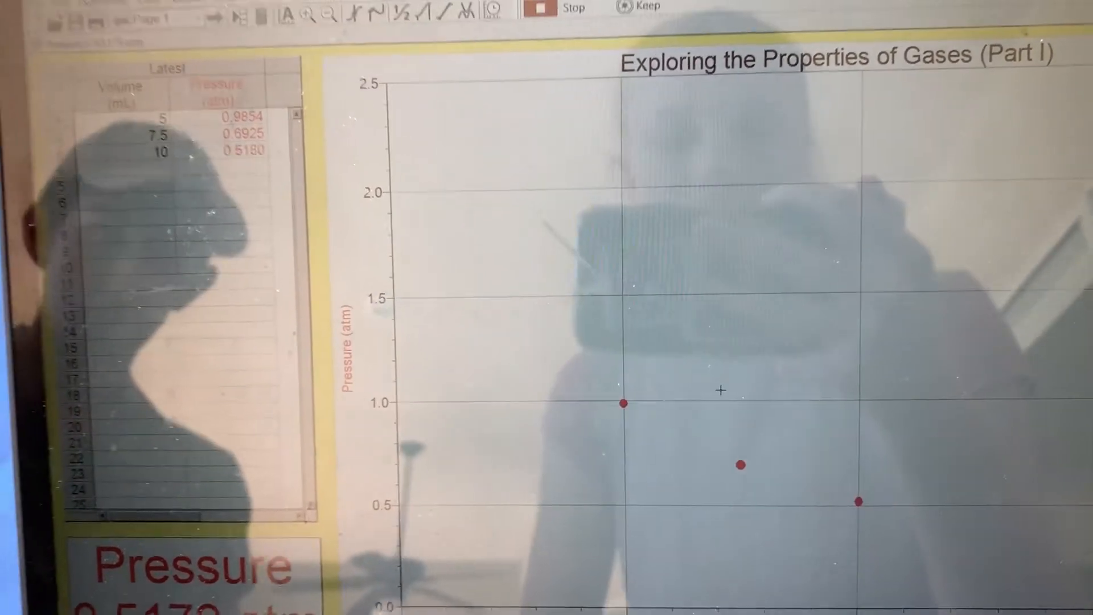